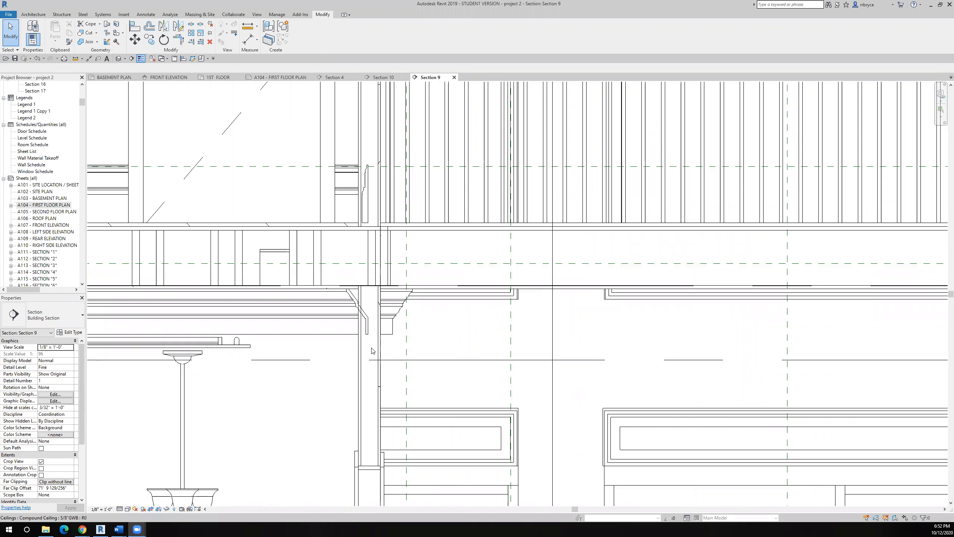
{"action": "mouse_move", "coordinate": [385, 342]}
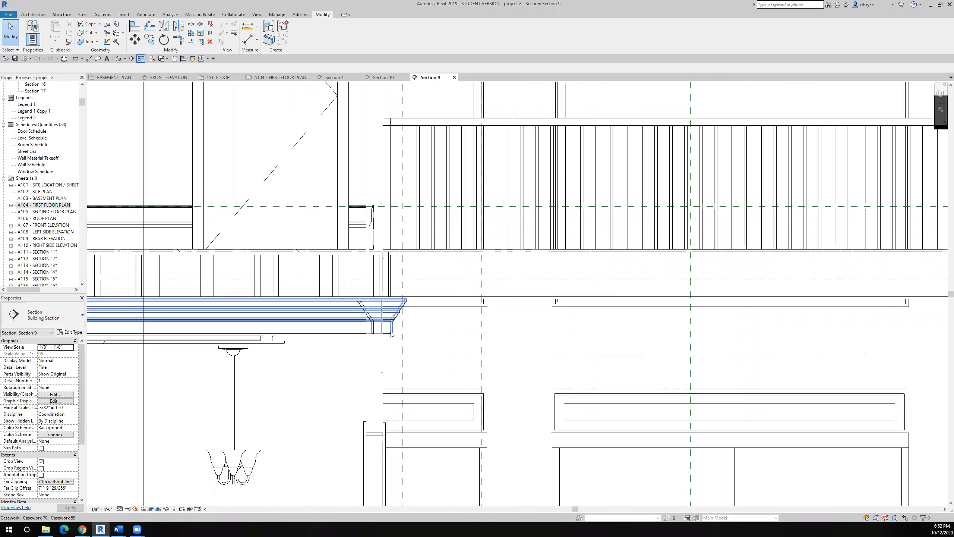
- Zoom around Section 9, then switch to the 1st Floor plan view
{"action": "scroll", "scroll_direction": "down", "scroll_amount": 3}
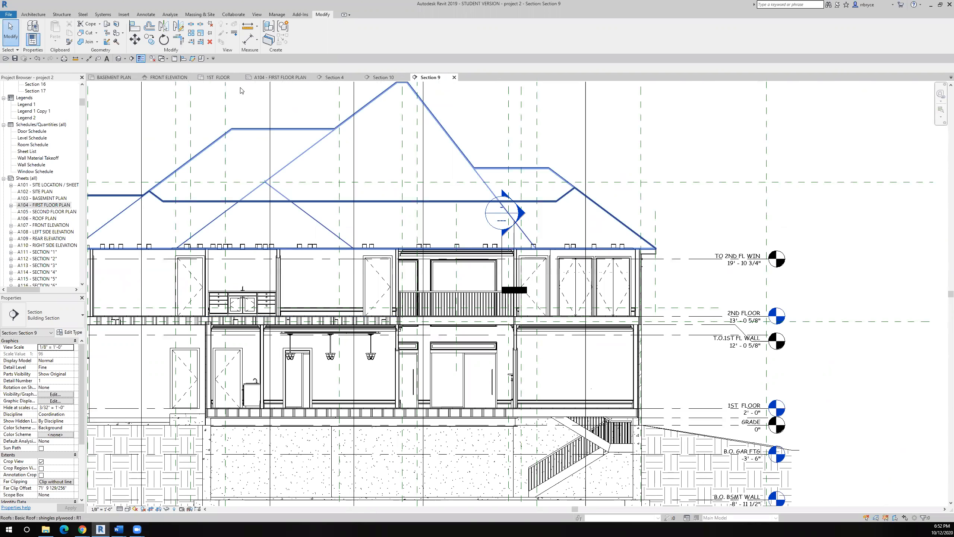
{"action": "left_click", "coordinate": [220, 77]}
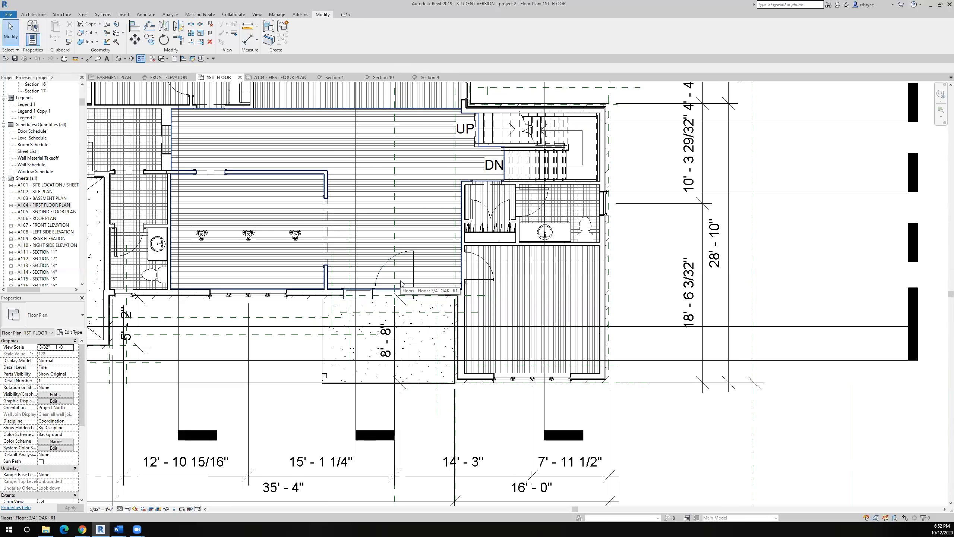
- Return to Section 9 to view the crown molding at the interior wall
{"action": "left_click", "coordinate": [478, 274]}
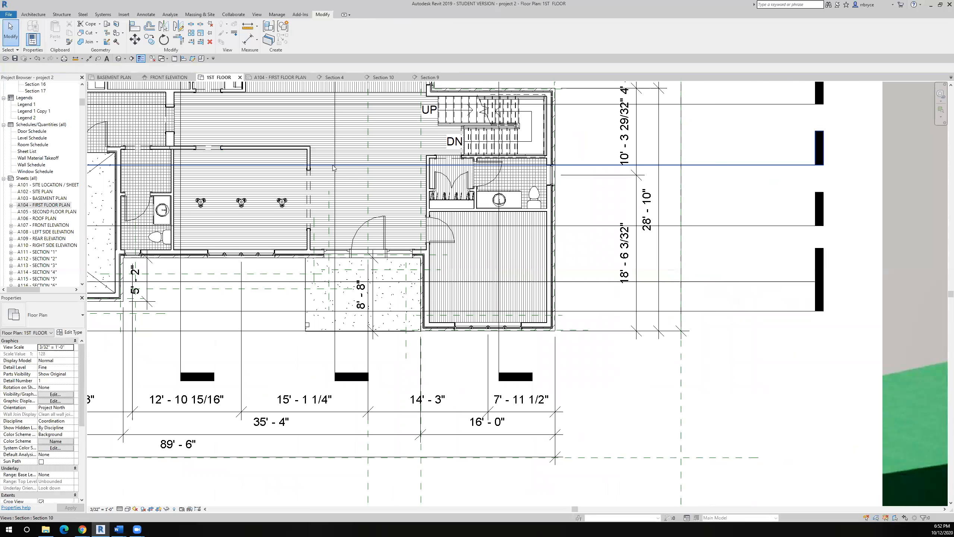
{"action": "left_click", "coordinate": [427, 77]}
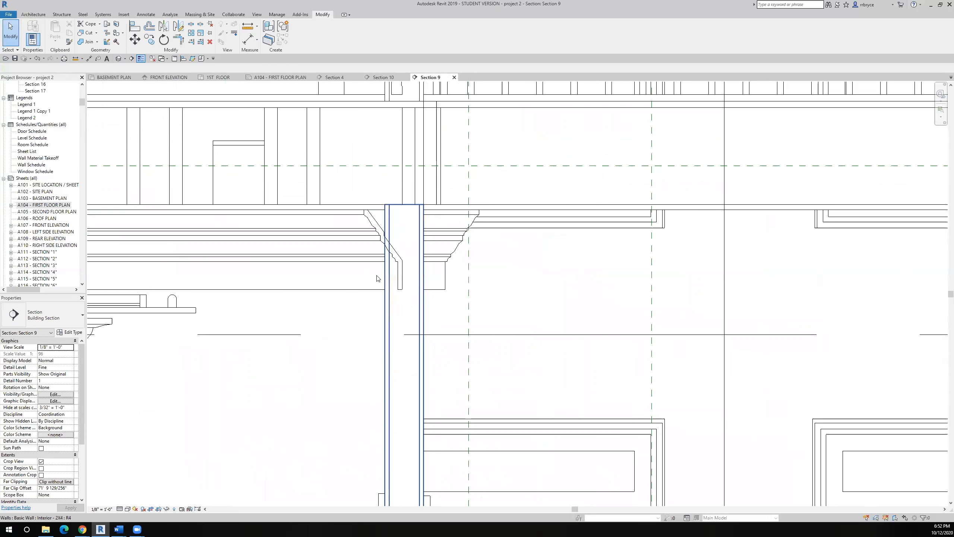
- Edit the left molding's sweep path in the floor plan to end at the wall face
{"action": "left_click", "coordinate": [244, 243]}
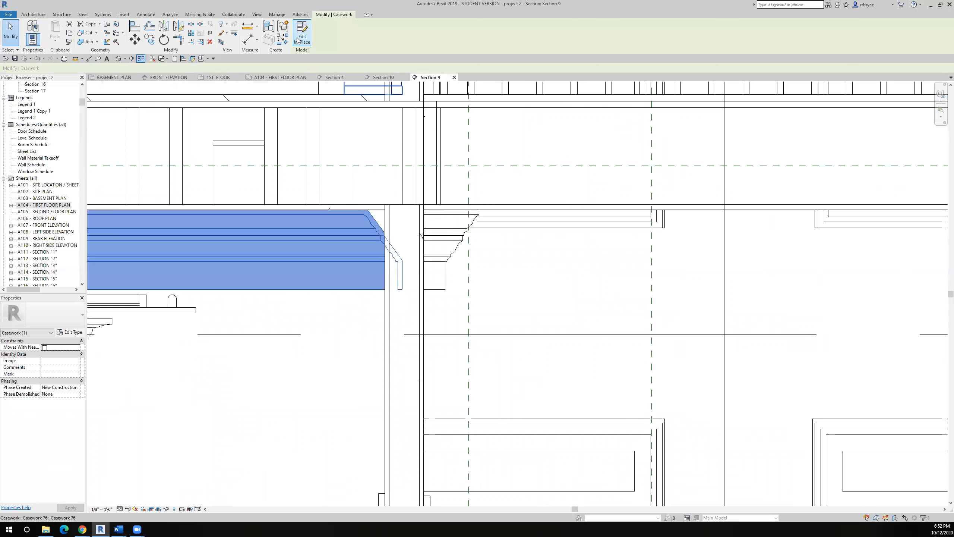
{"action": "left_click", "coordinate": [301, 33]}
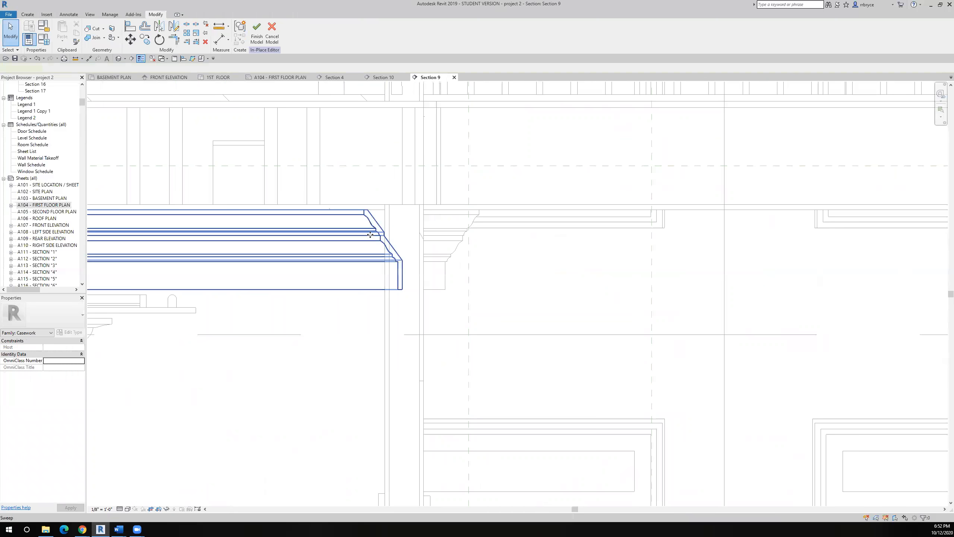
{"action": "left_click", "coordinate": [240, 31]}
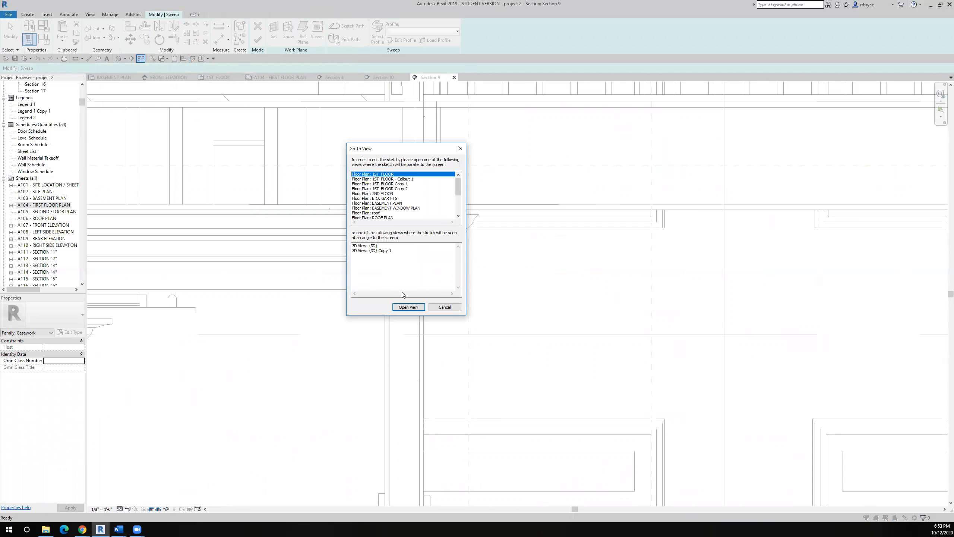
{"action": "left_click", "coordinate": [407, 306]}
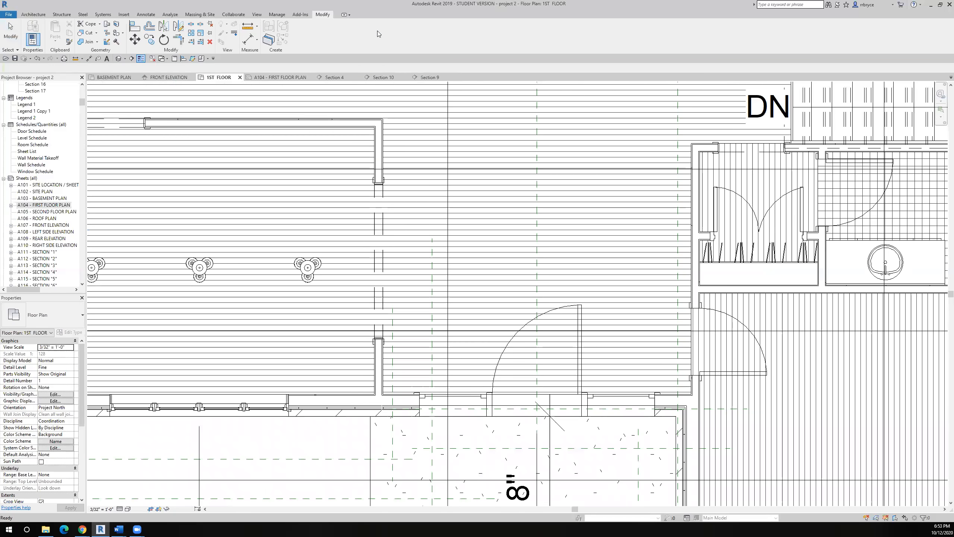
{"action": "left_click", "coordinate": [430, 77]}
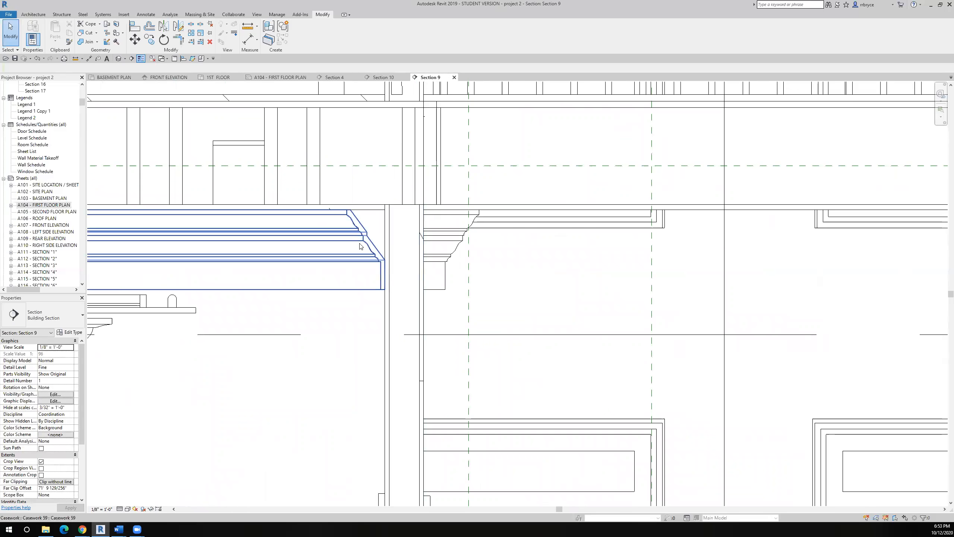
- Select the right crown molding and start editing it in place
{"action": "left_click", "coordinate": [450, 235]}
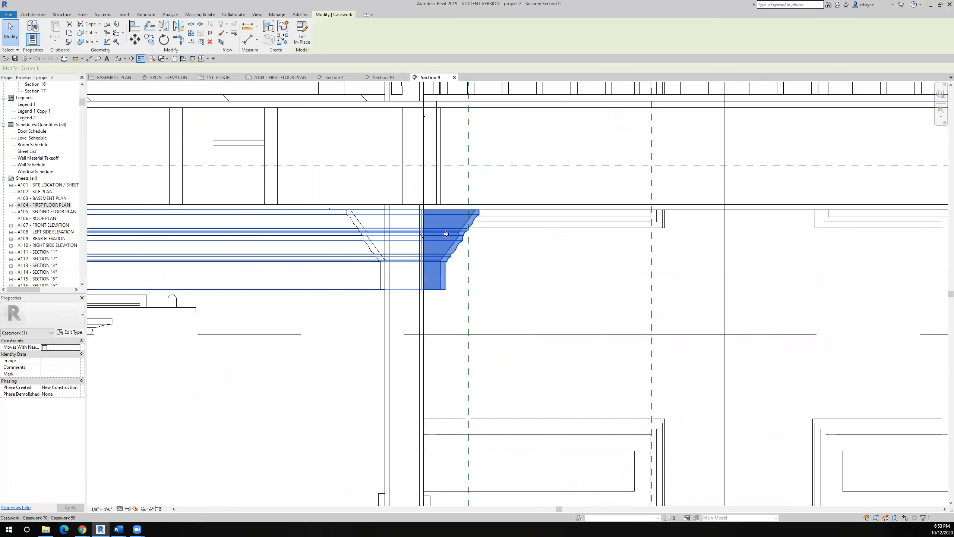
{"action": "left_click", "coordinate": [302, 34]}
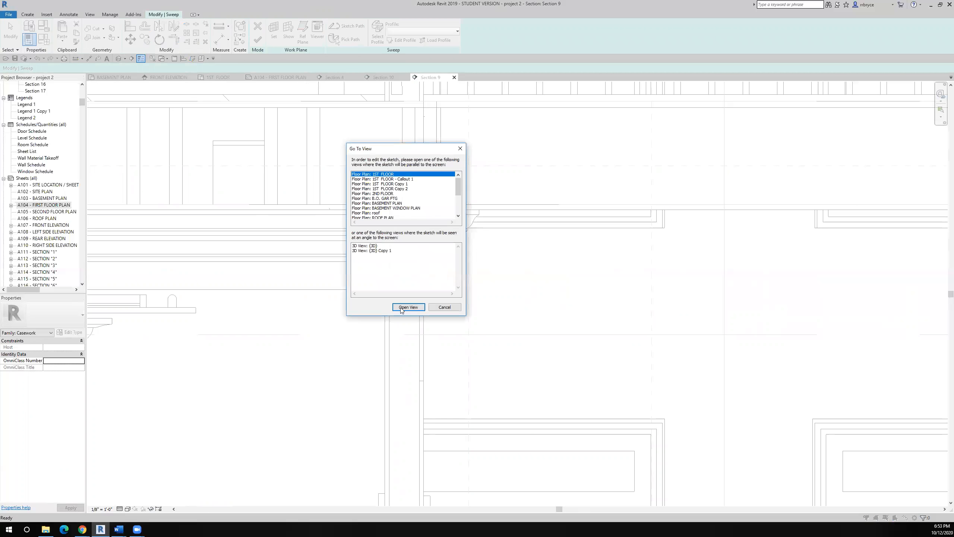
- Reshape the right sweep path along the wall in the 1st Floor plan and finish the sweep
{"action": "left_click", "coordinate": [408, 307]}
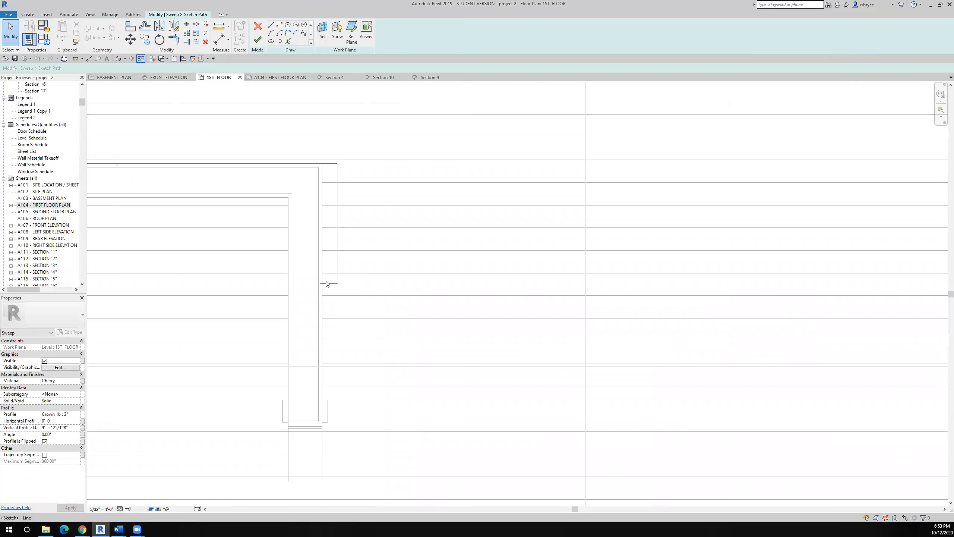
{"action": "mouse_move", "coordinate": [321, 285]}
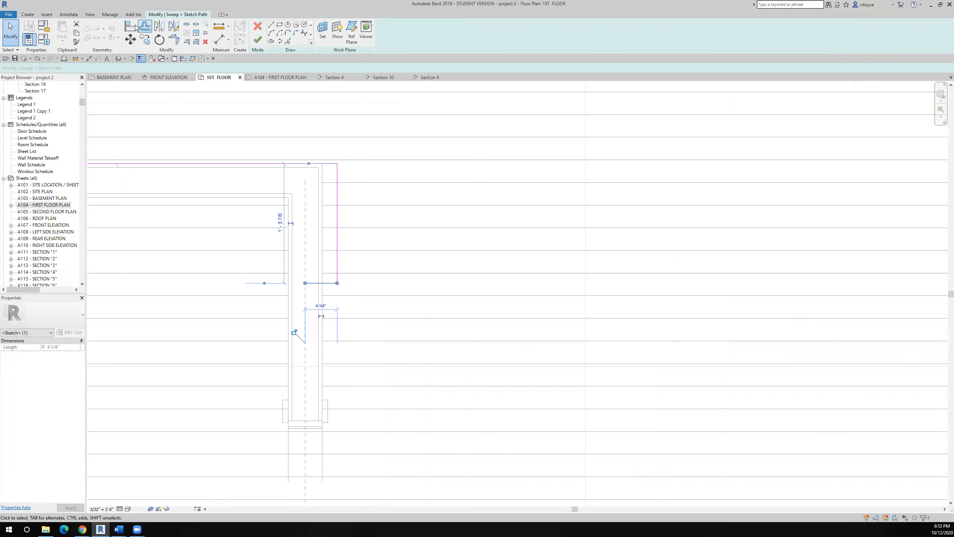
{"action": "left_click", "coordinate": [129, 25]}
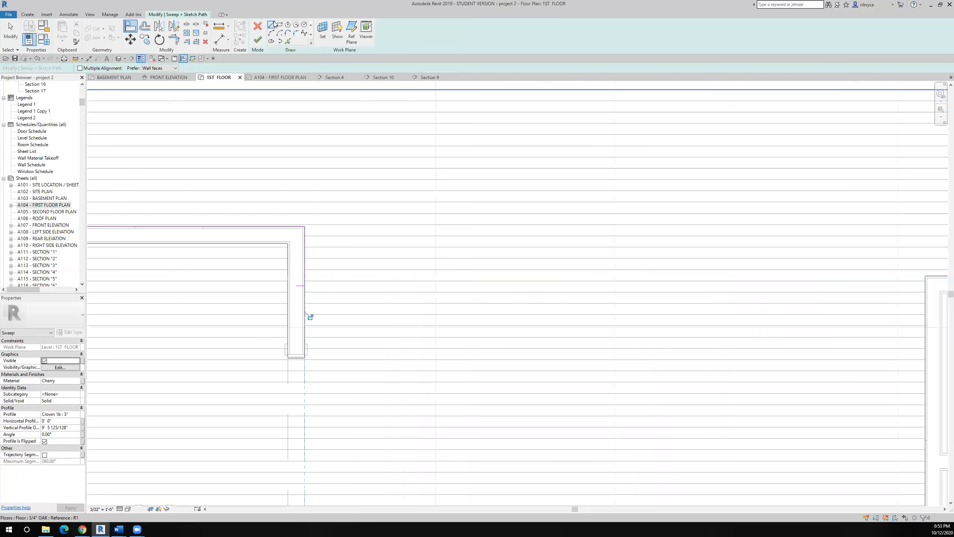
{"action": "left_click", "coordinate": [257, 40]}
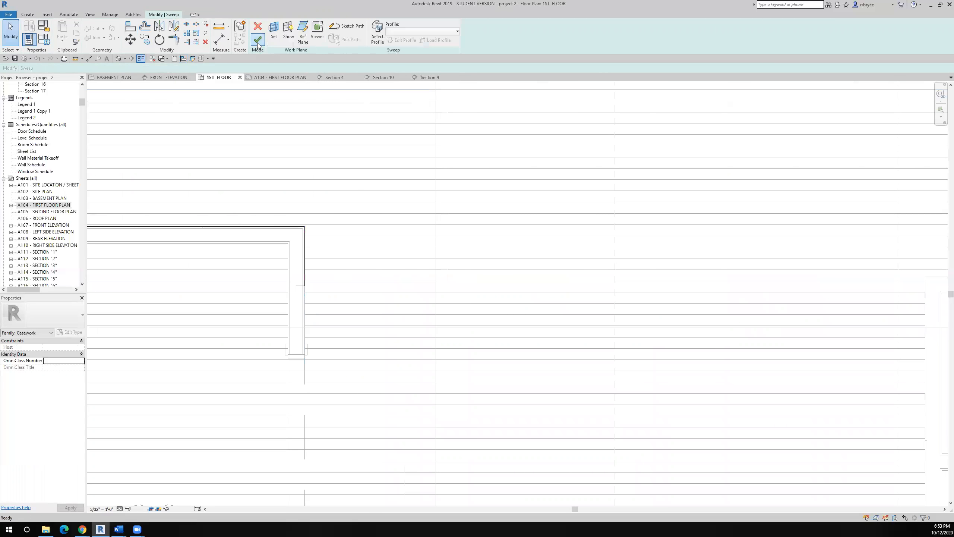
{"action": "left_click", "coordinate": [256, 29]}
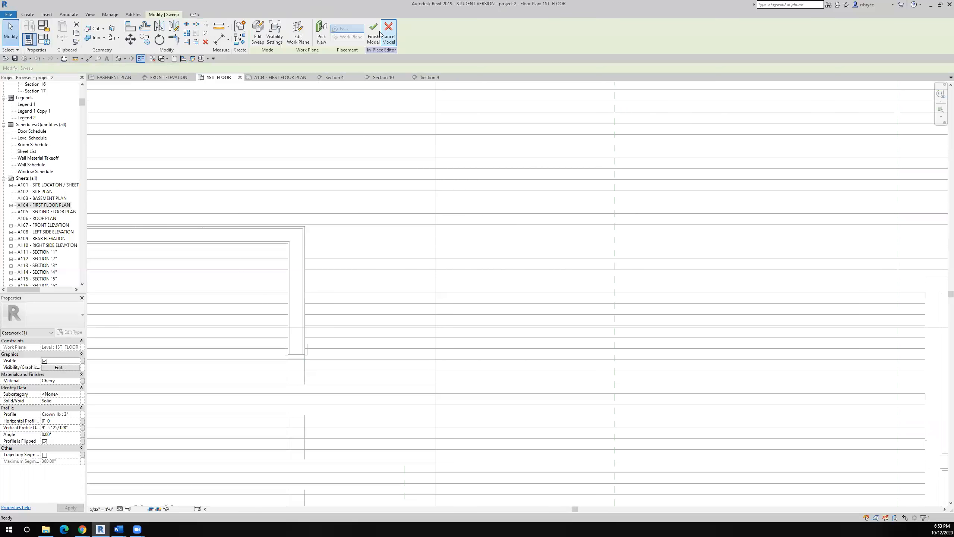
- Finish the in-place model and start a 3D camera view of the molding corner
{"action": "left_click", "coordinate": [373, 32]}
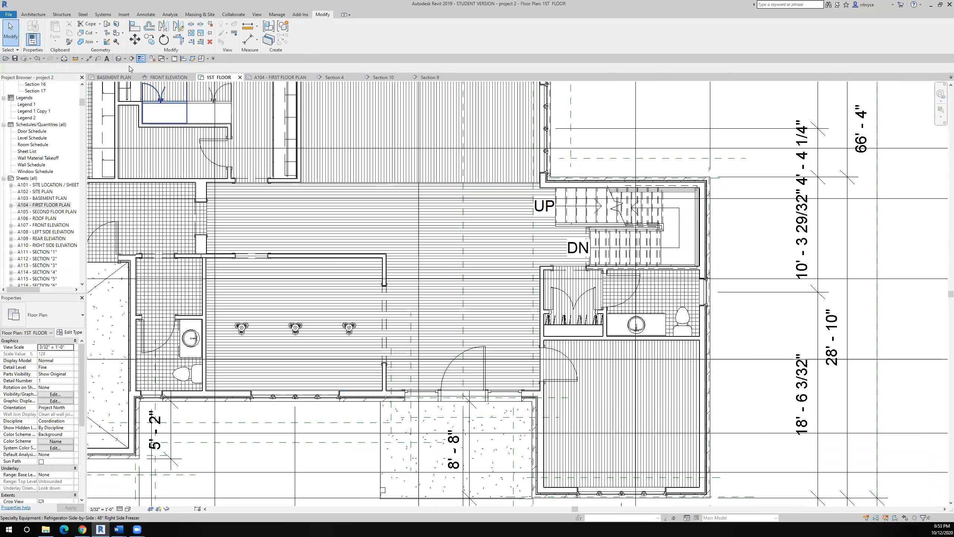
{"action": "left_click", "coordinate": [116, 59]}
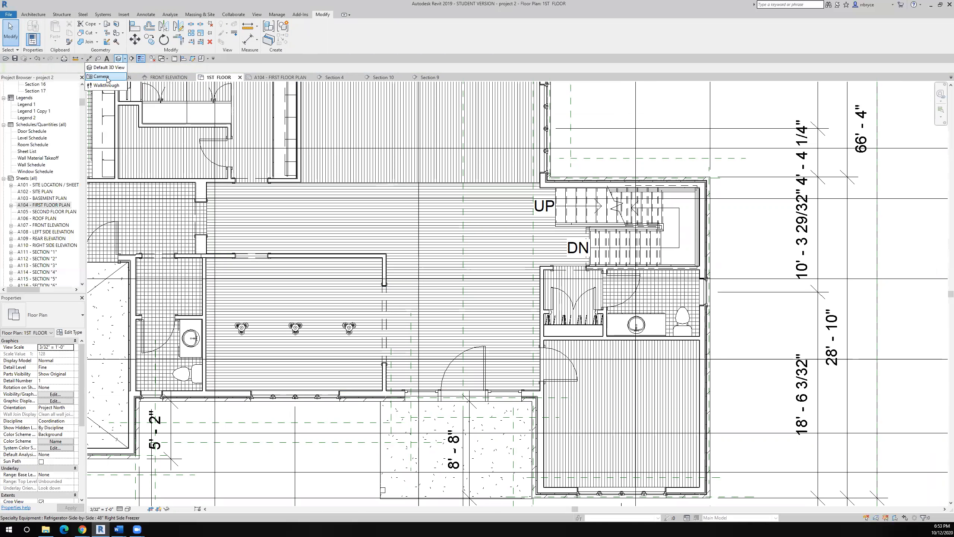
{"action": "left_click", "coordinate": [100, 76]}
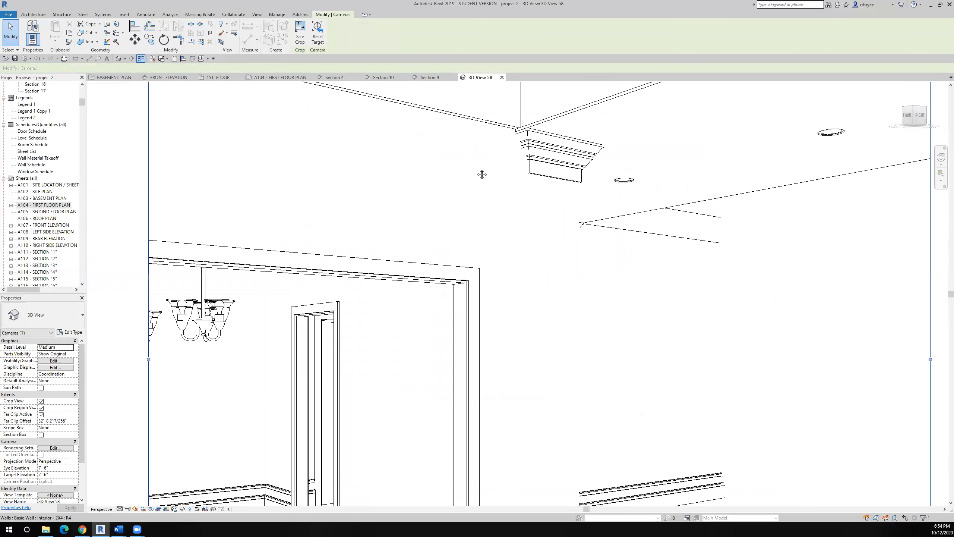
{"action": "left_click", "coordinate": [557, 152]}
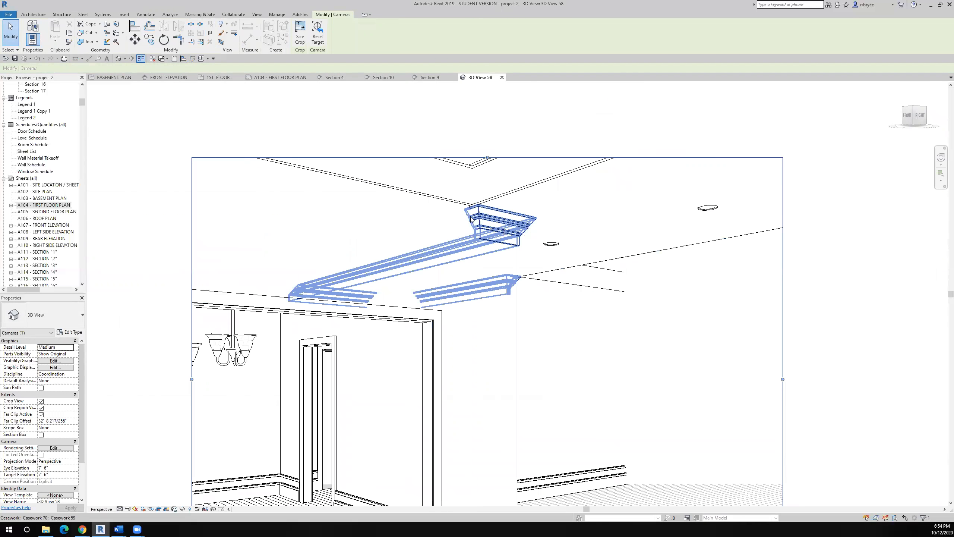
{"action": "mouse_move", "coordinate": [481, 260]}
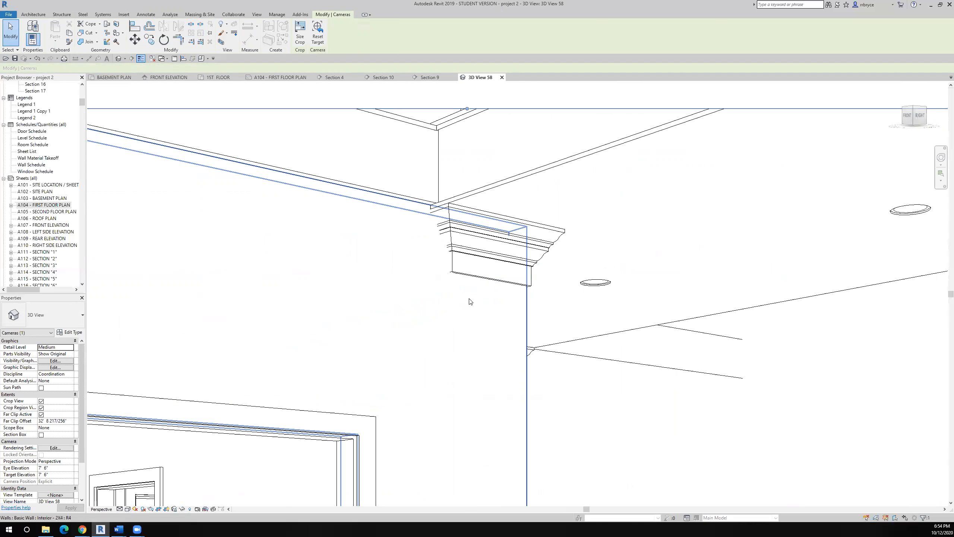
{"action": "mouse_move", "coordinate": [447, 311]}
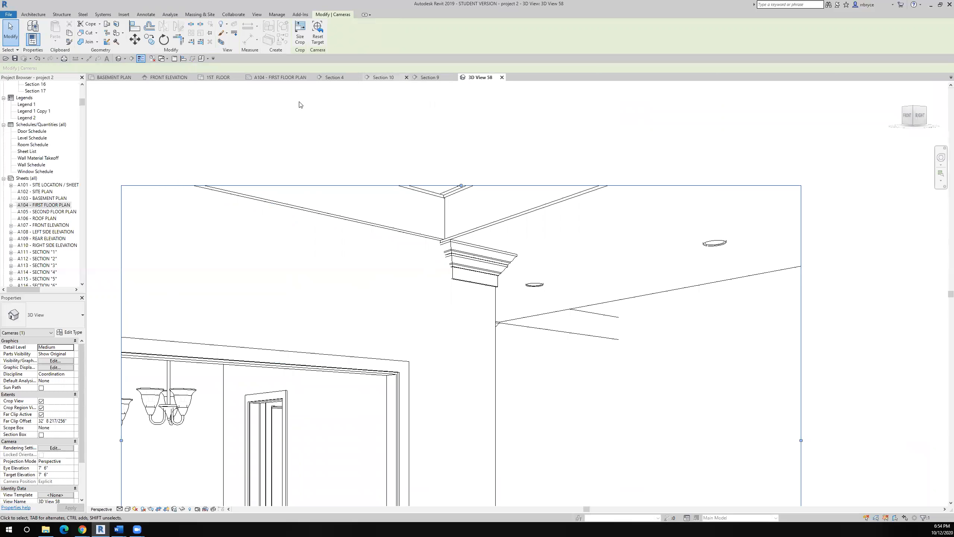
{"action": "mouse_move", "coordinate": [387, 163]}
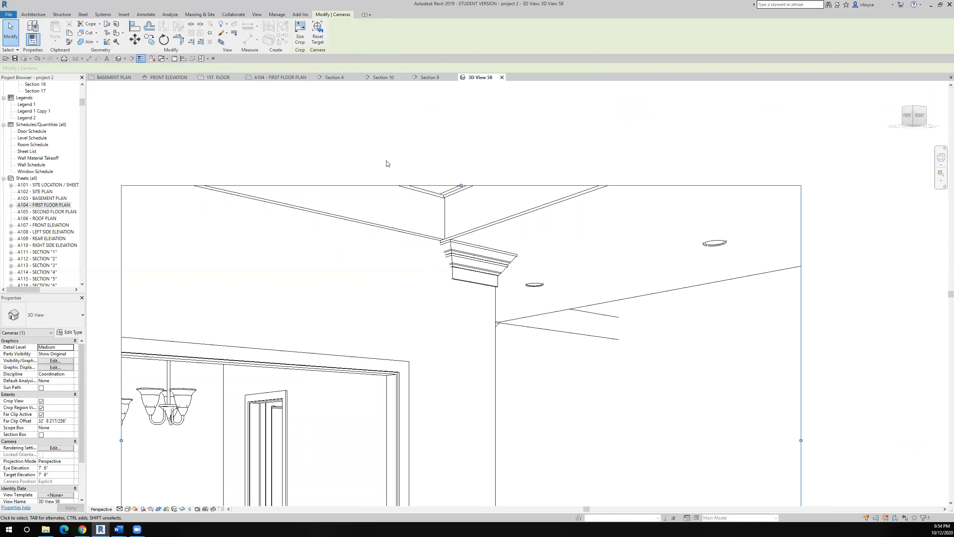
{"action": "left_click", "coordinate": [484, 268]}
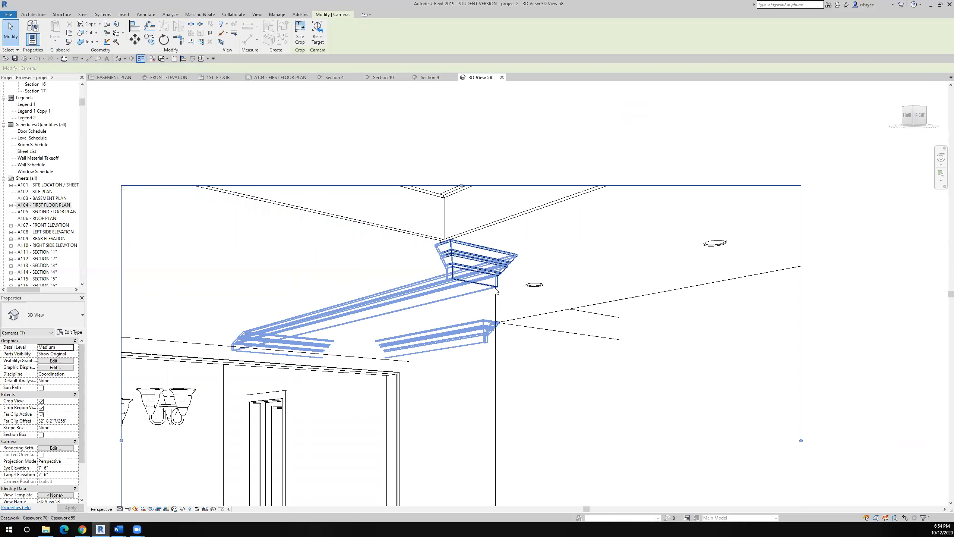
{"action": "mouse_move", "coordinate": [461, 290]}
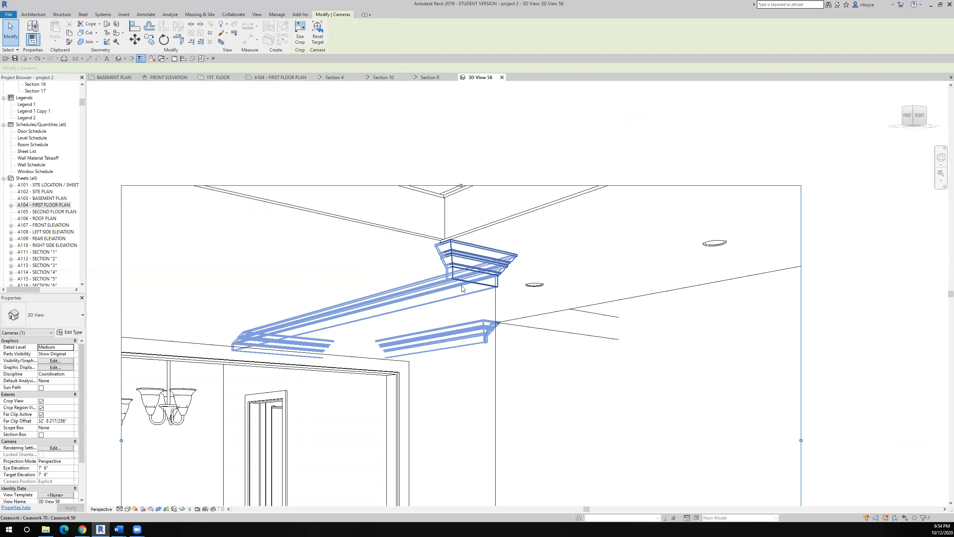
{"action": "left_click", "coordinate": [441, 284]}
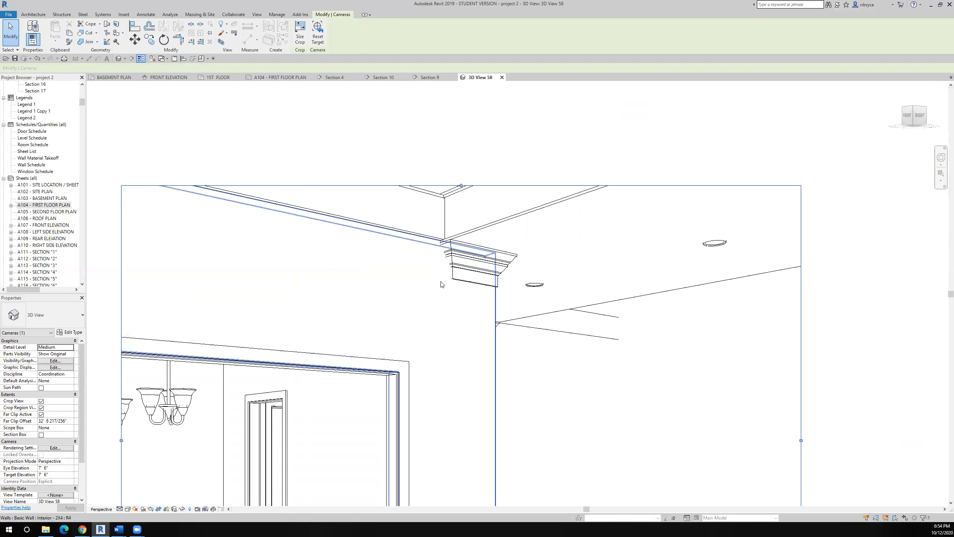